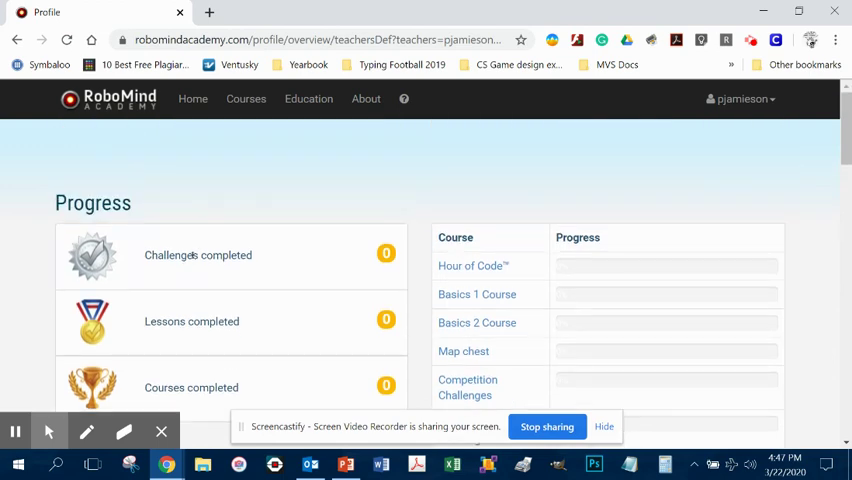
mouse_move(471, 265)
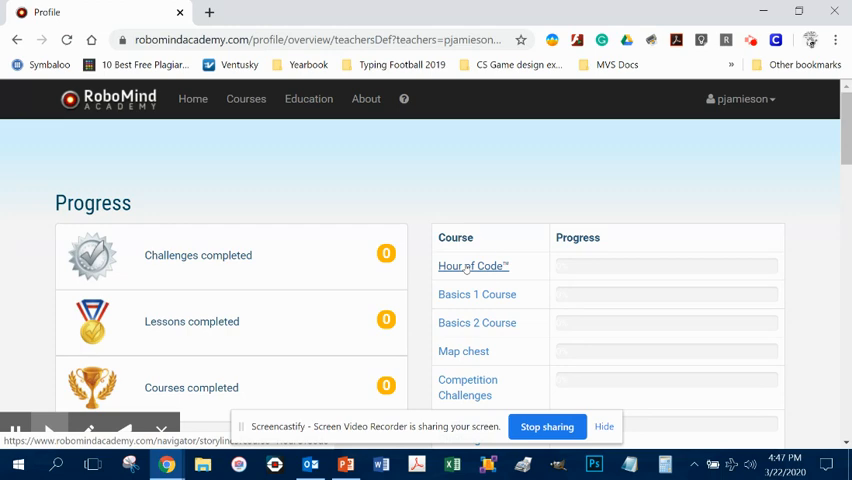
Open the Hour of Code course and scroll to its Getting started lessons.
click(472, 265)
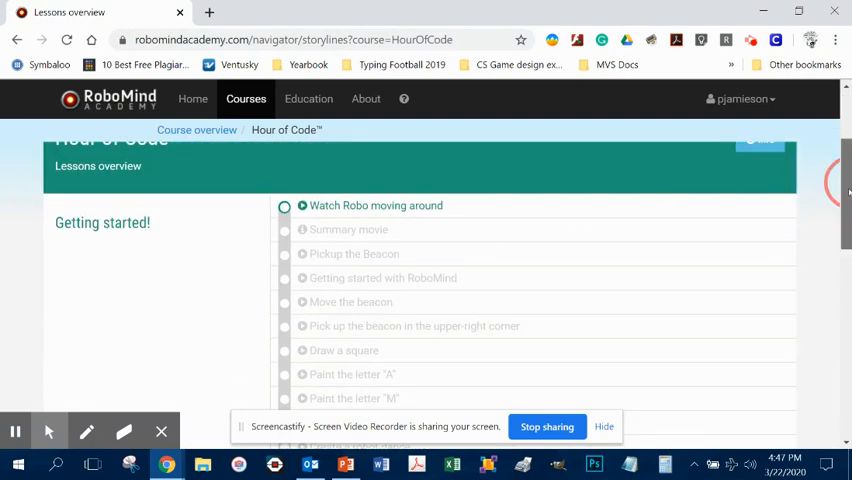
scroll(down, 3)
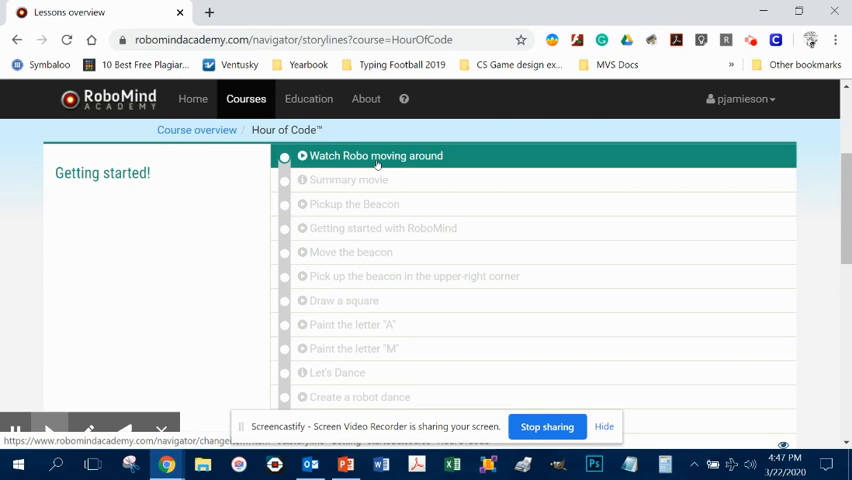
Open 'Watch Robo moving around', add a forward move, and run Robo's painting program.
click(376, 155)
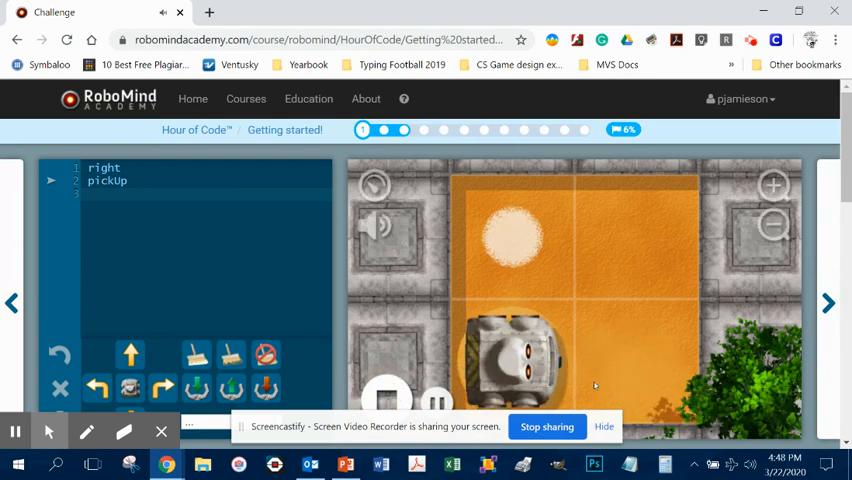
click(392, 398)
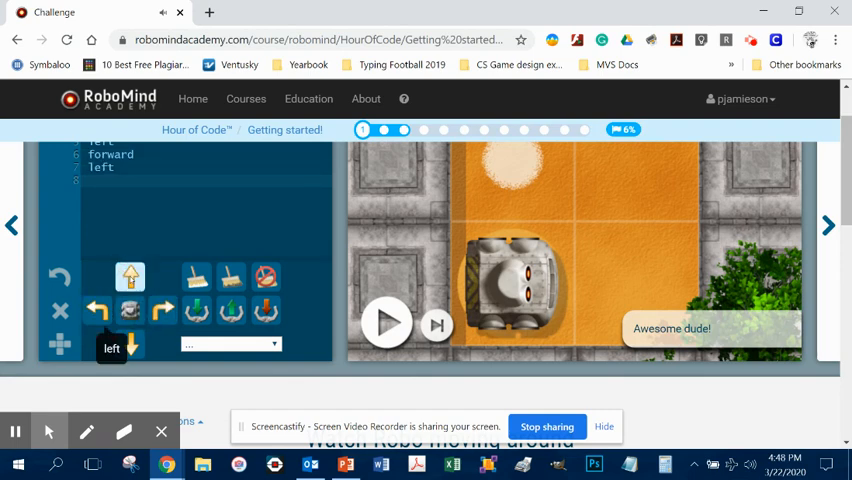
click(130, 277)
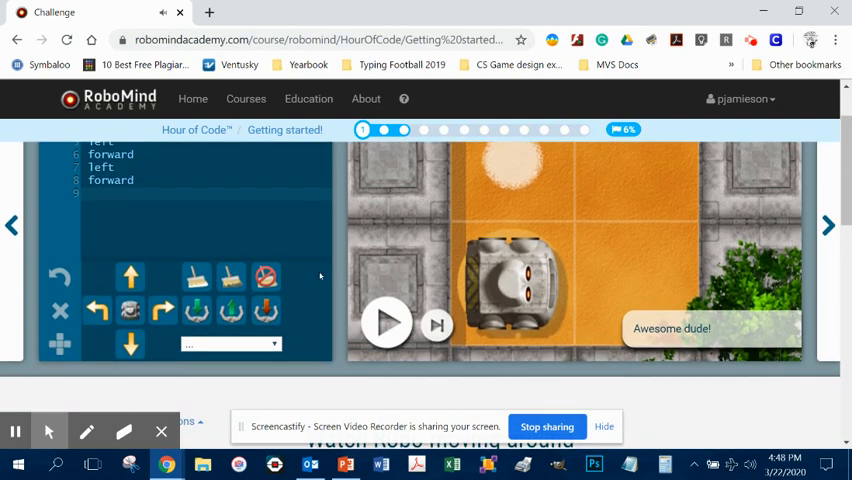
click(386, 321)
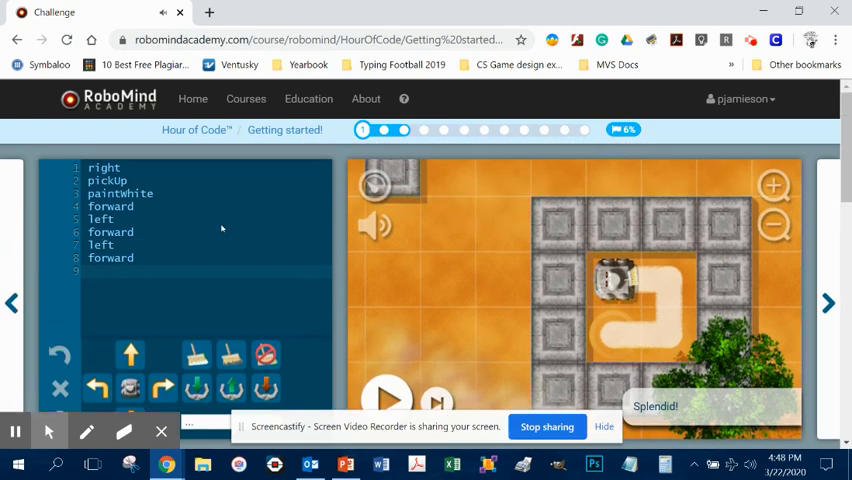
mouse_move(197, 355)
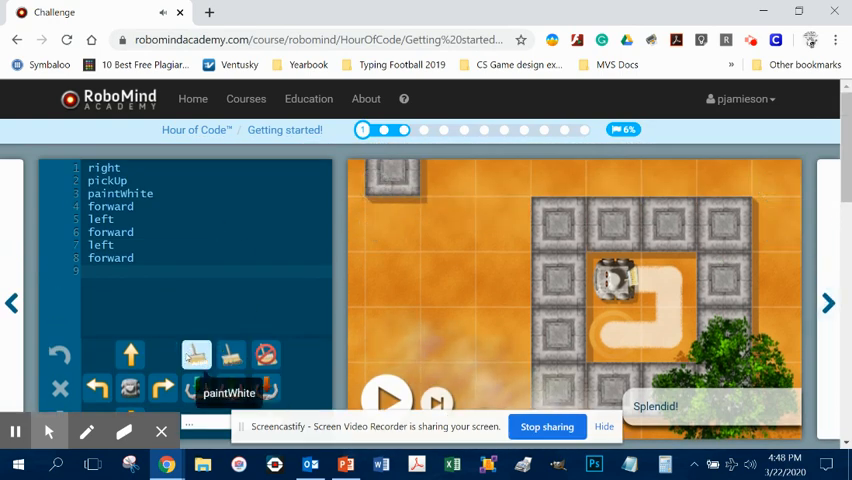
mouse_move(266, 355)
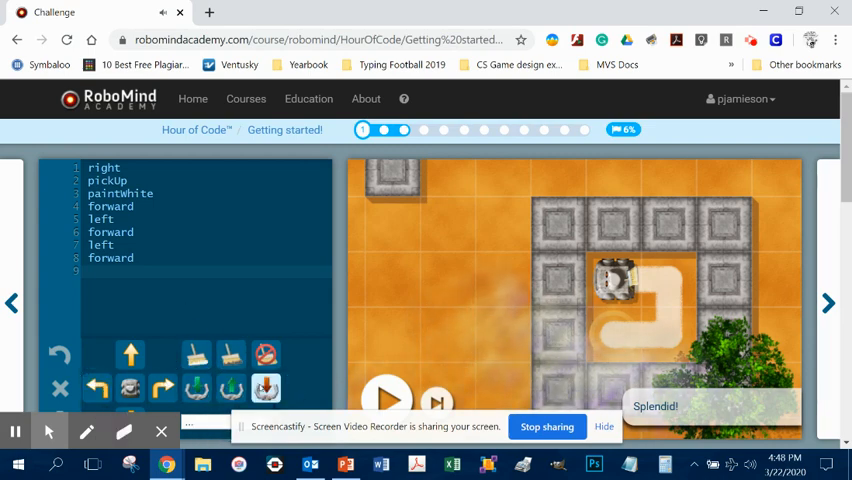
Run the program ending with left and putDown so Robo sets the beacon down.
scroll(down, 3)
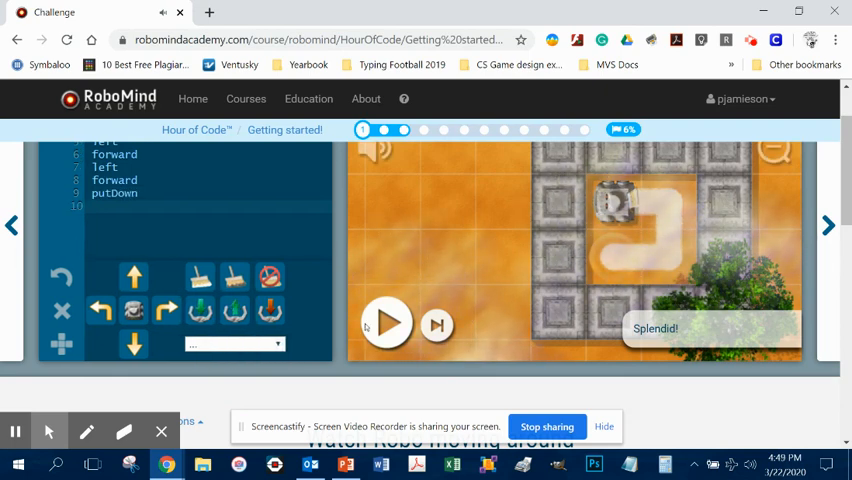
click(386, 322)
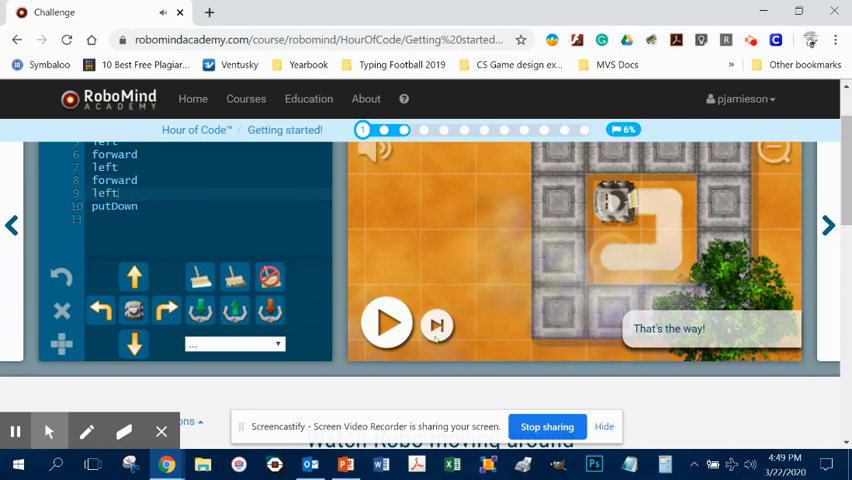
click(386, 322)
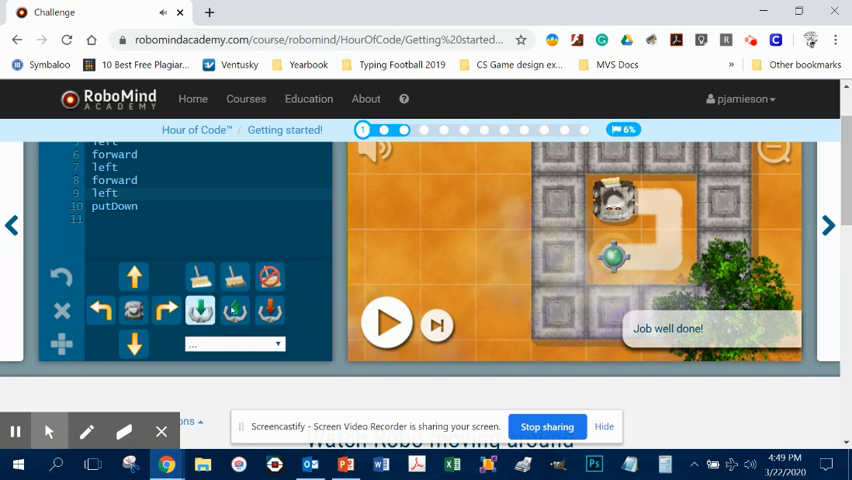
mouse_move(270, 277)
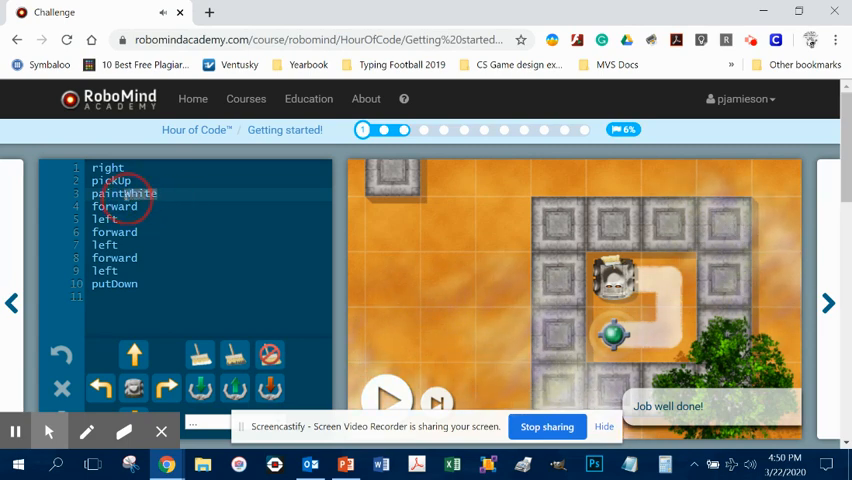
Replace paintWhite with paintBlack in the editor.
text(paintBlack)
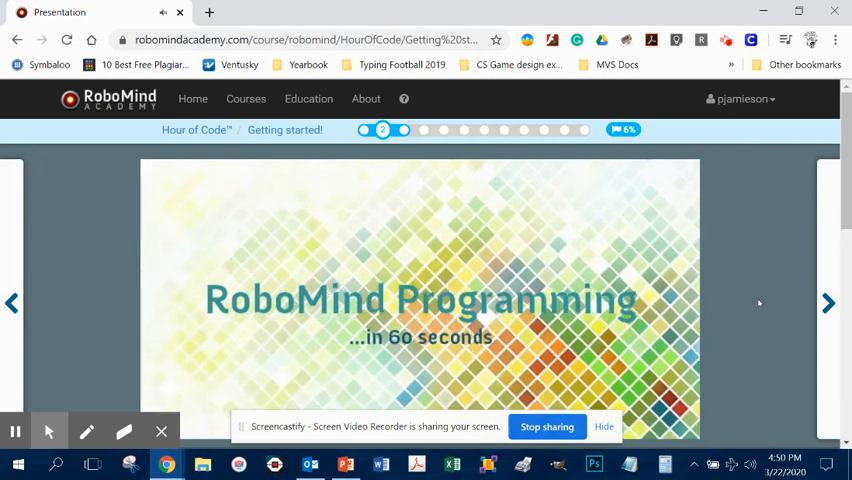
Advance to the Pick up the Beacon challenge.
click(828, 303)
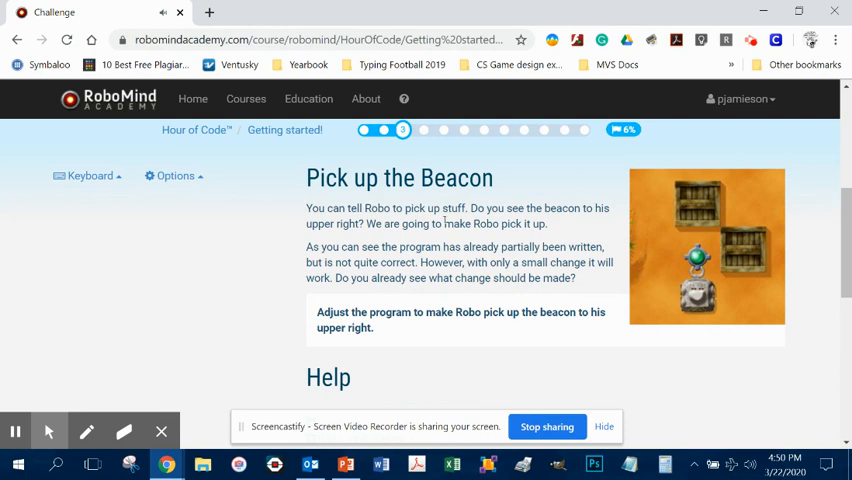
mouse_move(617, 246)
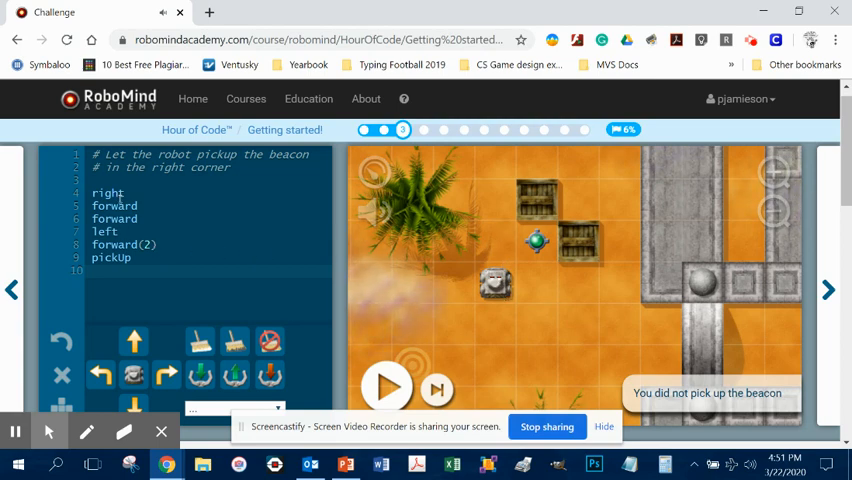
Replay the failing program, change the forward line to forward(3), and rerun to collect the beacon.
click(386, 384)
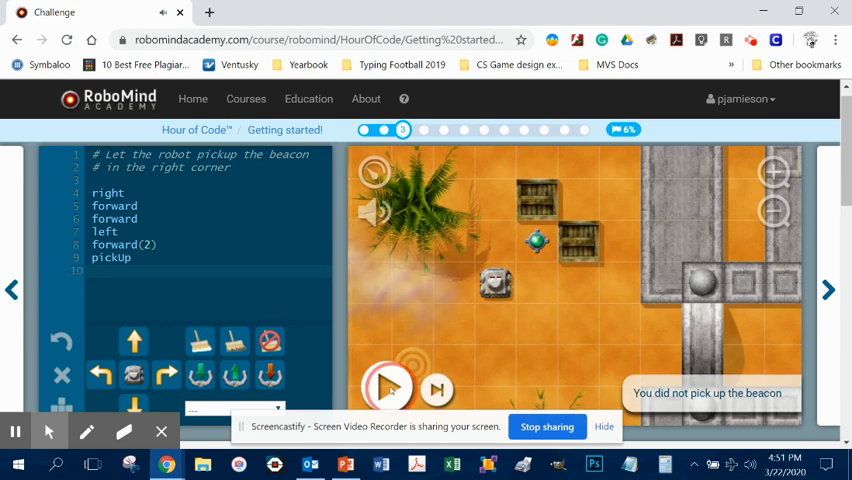
click(390, 387)
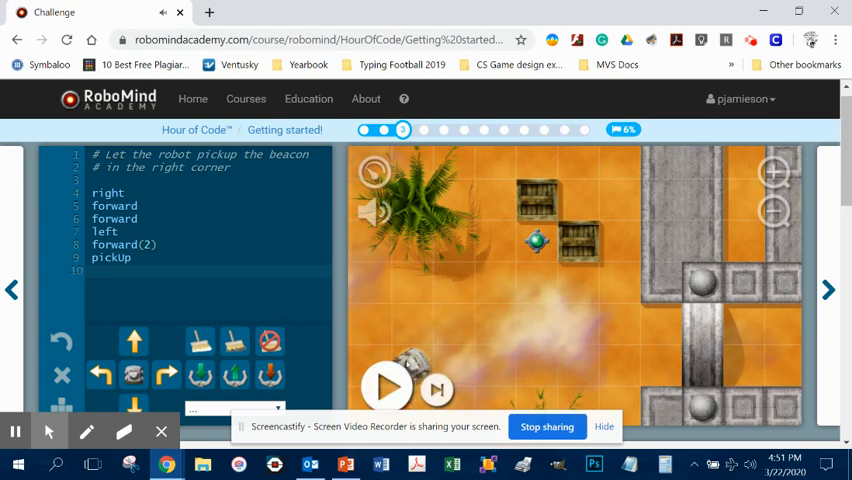
mouse_move(527, 365)
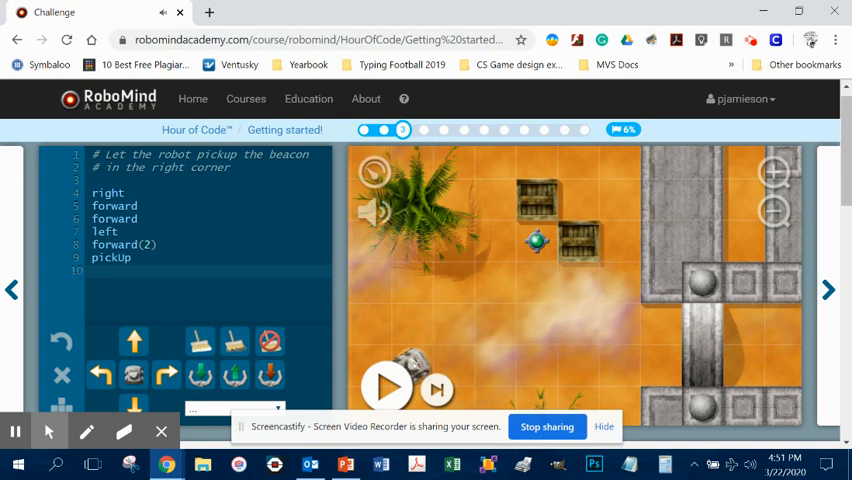
mouse_move(533, 368)
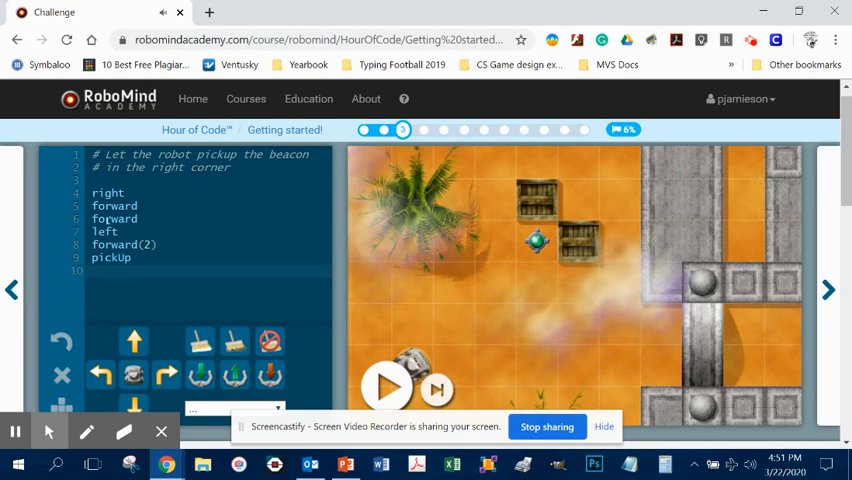
double_click(114, 218)
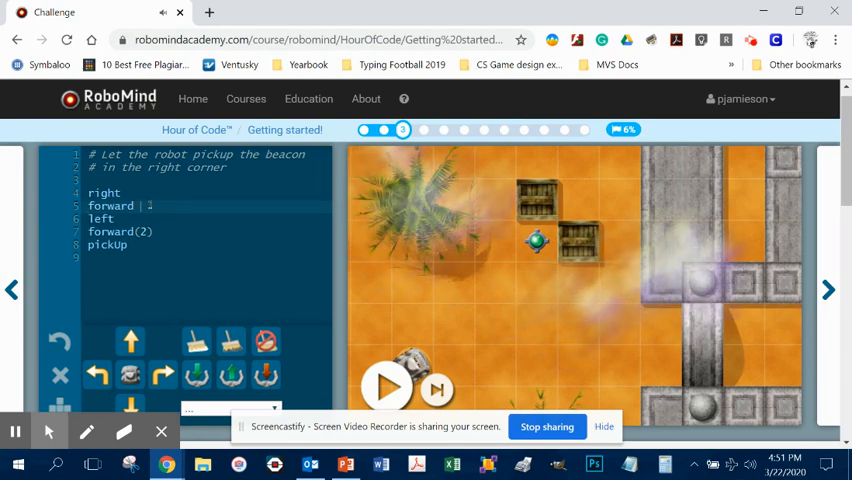
text((3)
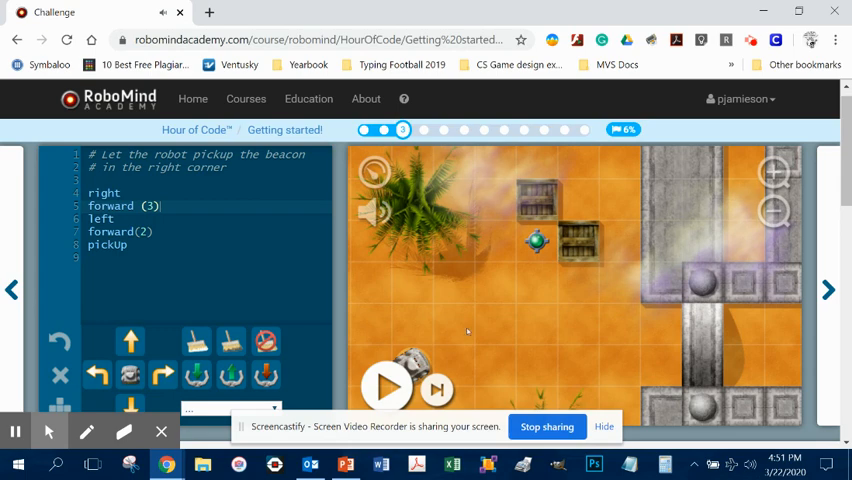
mouse_move(530, 353)
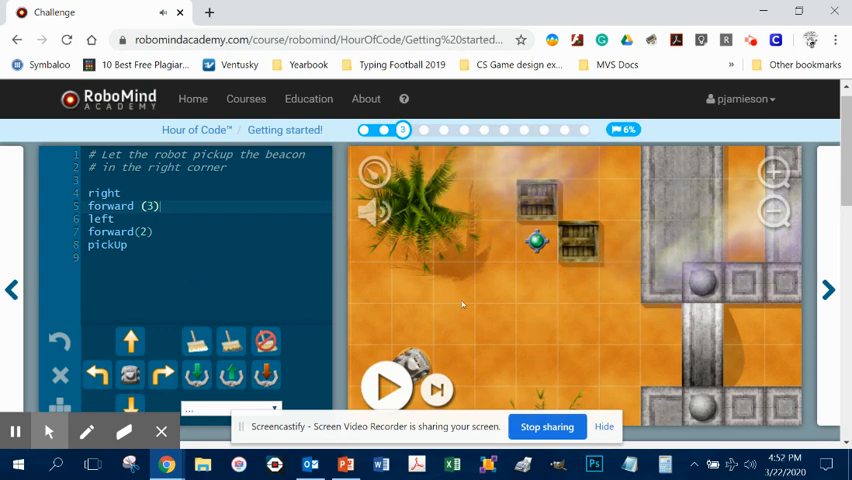
click(385, 386)
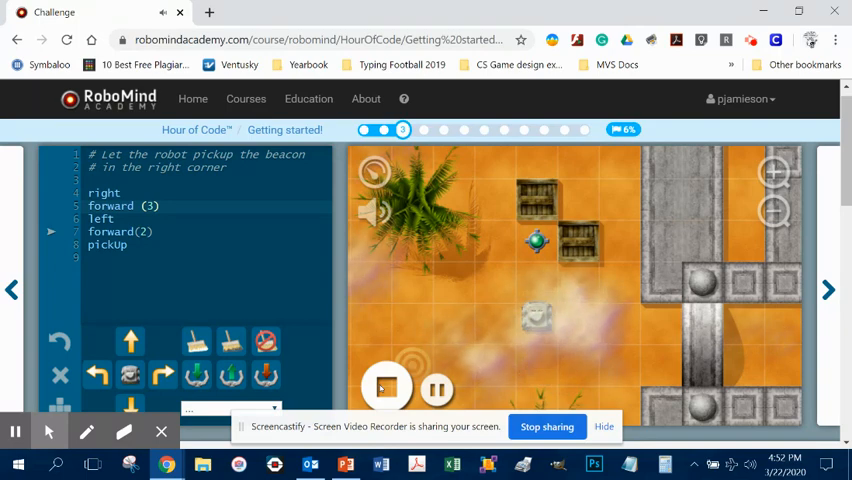
click(385, 387)
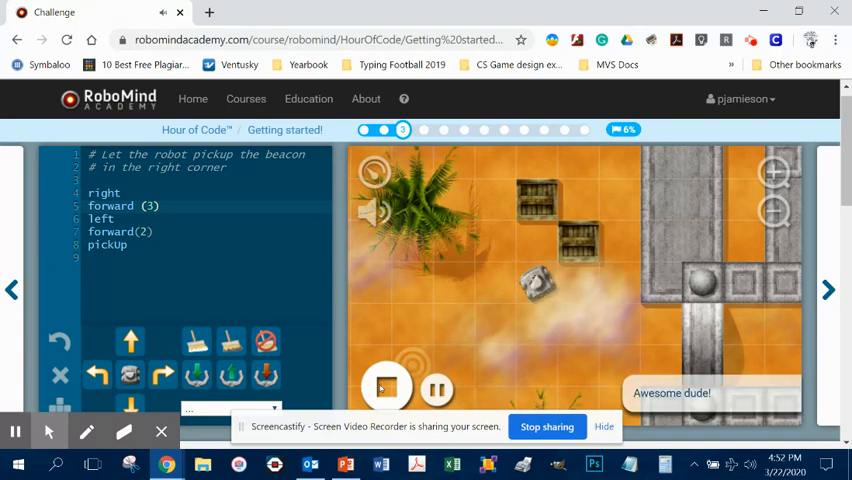
click(386, 388)
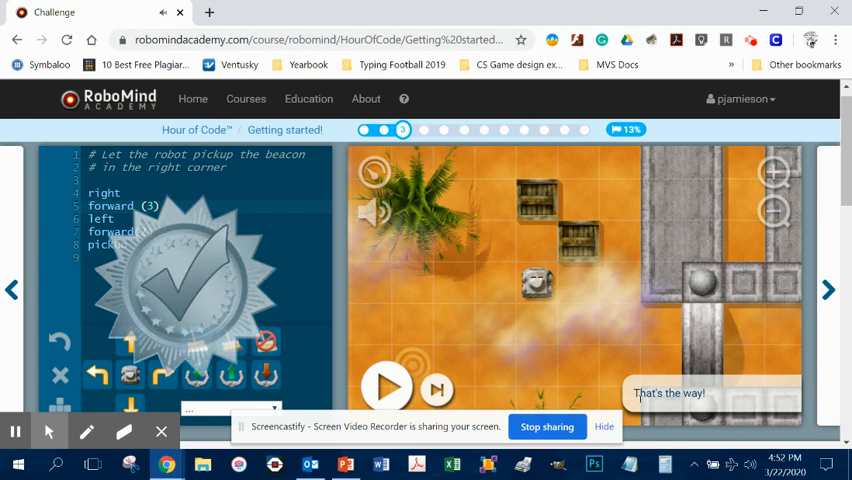